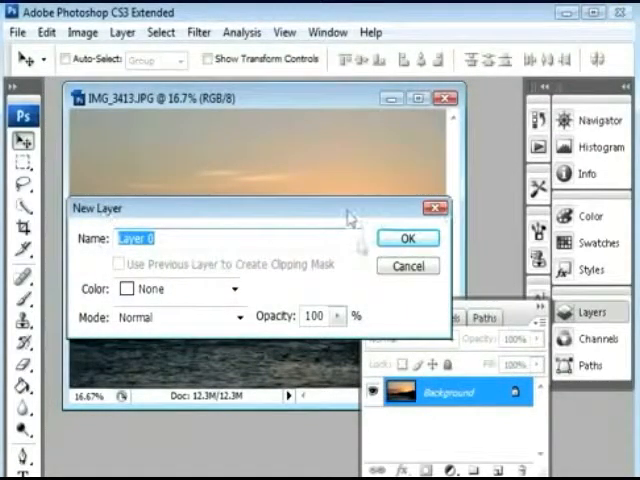
- Confirm the New Layer dialog to convert the sunset photo's Background into Layer 0
left_click(408, 238)
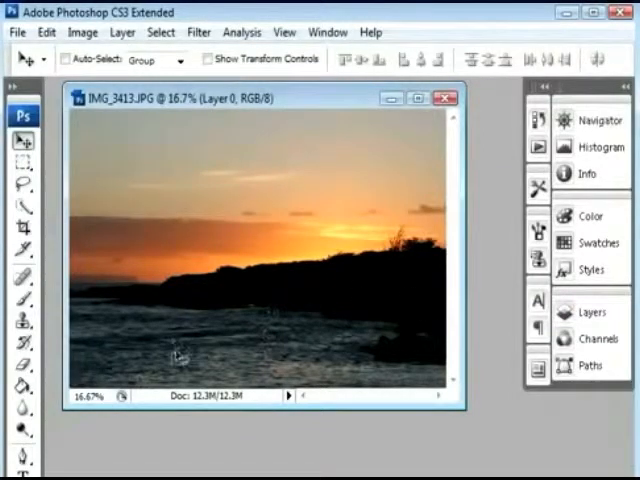
left_click(593, 311)
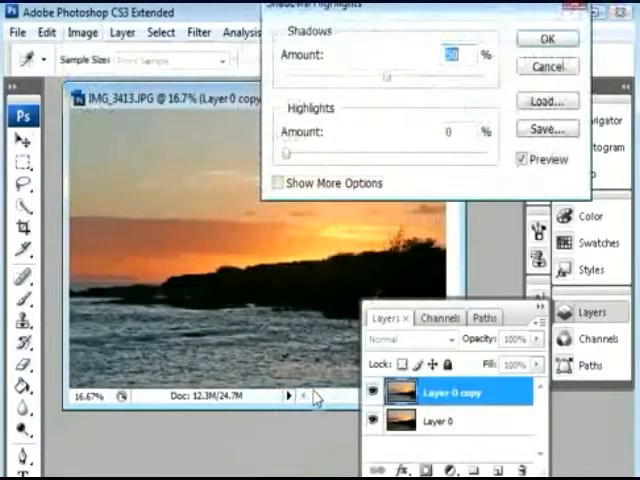
- Set Shadows/Highlights highlights to 4% with shadows at 50%, and toggle Preview to compare
left_click_drag(385, 75, 345, 75)
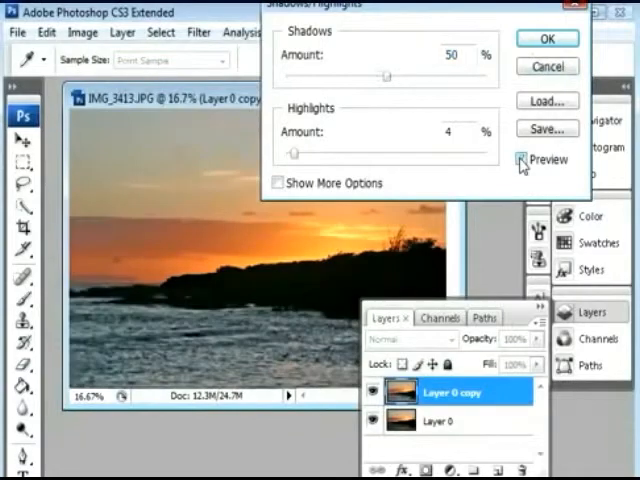
left_click(547, 41)
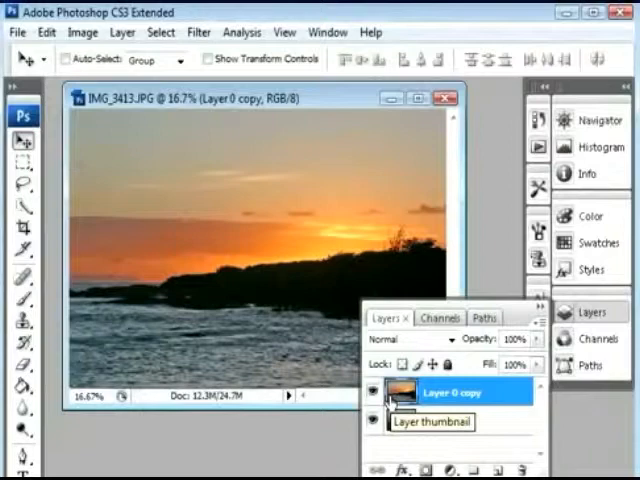